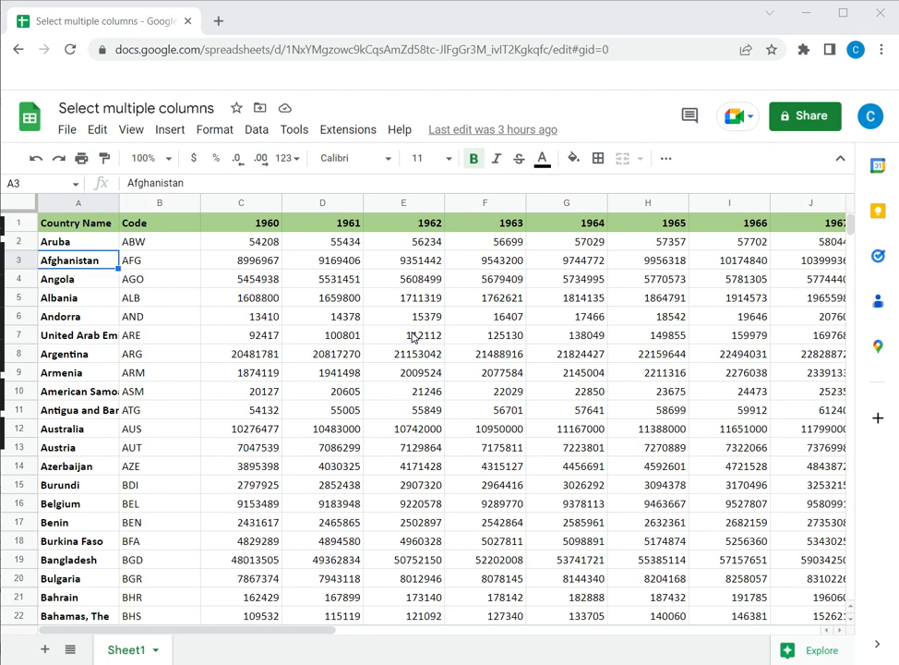
Select the adjacent year columns 1960 through 1963 using Shift on the column headers.
click(403, 259)
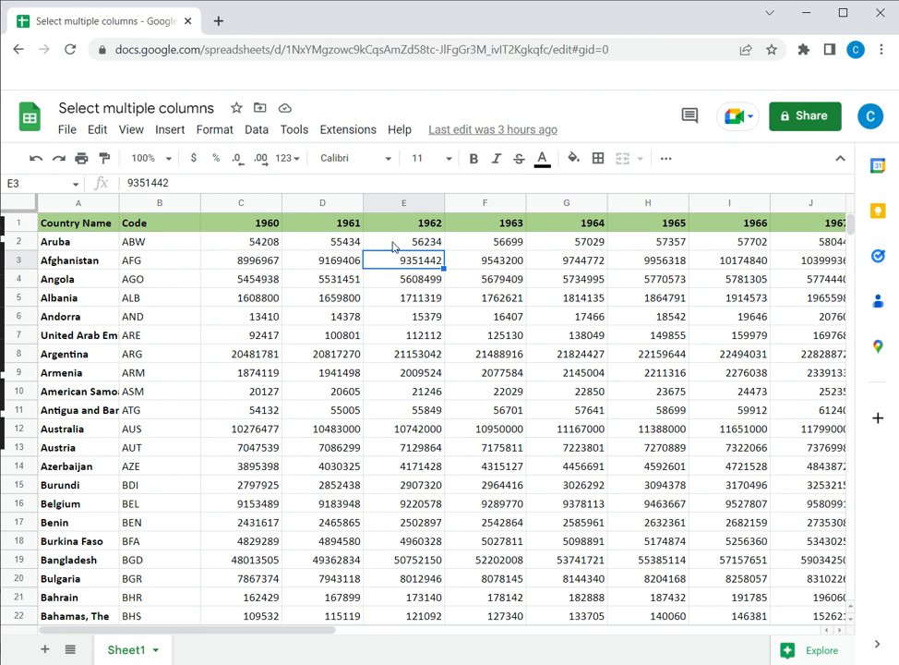
mouse_move(321, 251)
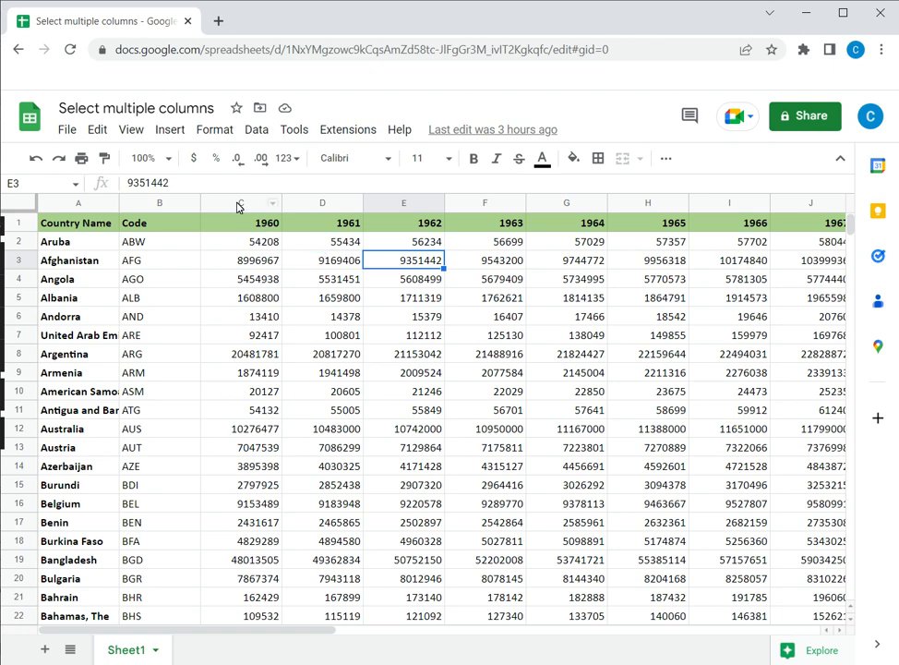
click(240, 203)
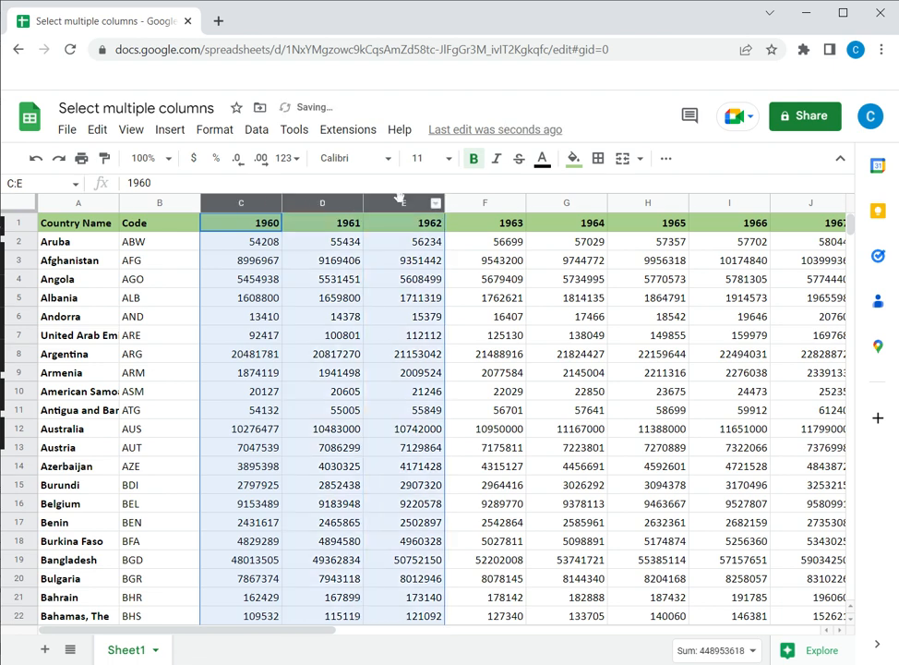
click(484, 202)
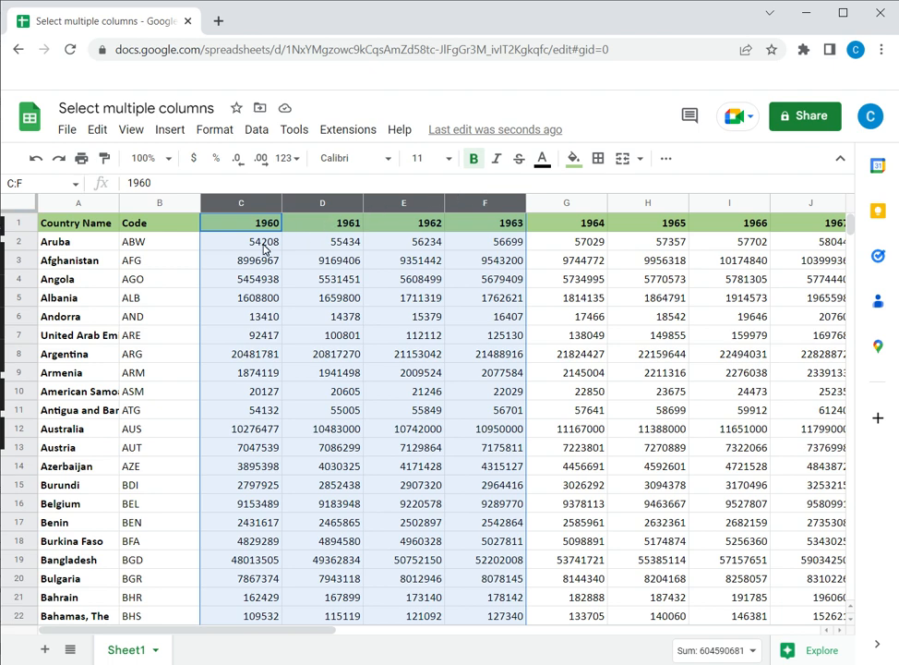
Clear the multi-column selection and select the whole 1960 column alone.
click(240, 240)
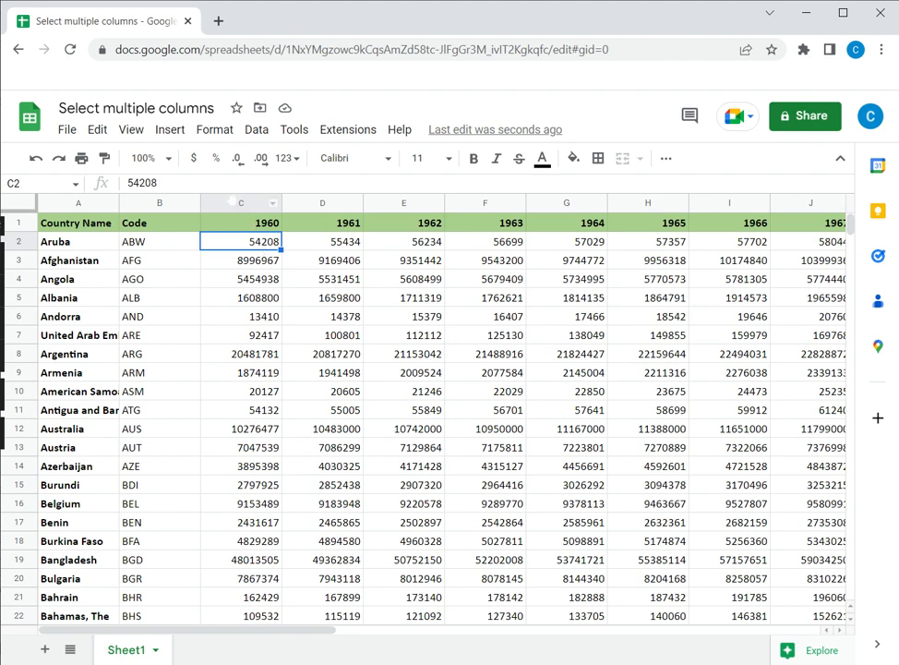
click(240, 201)
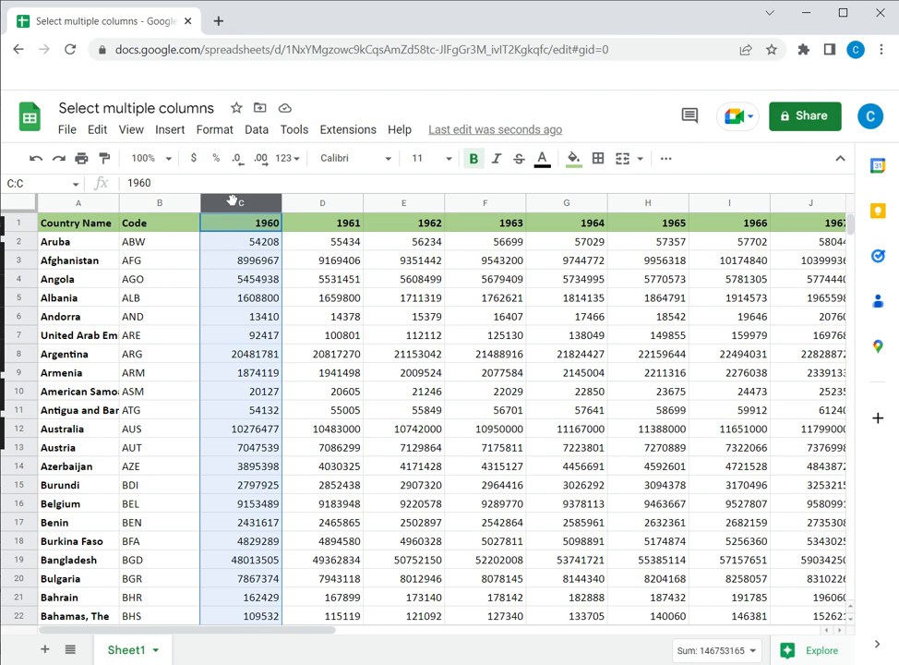